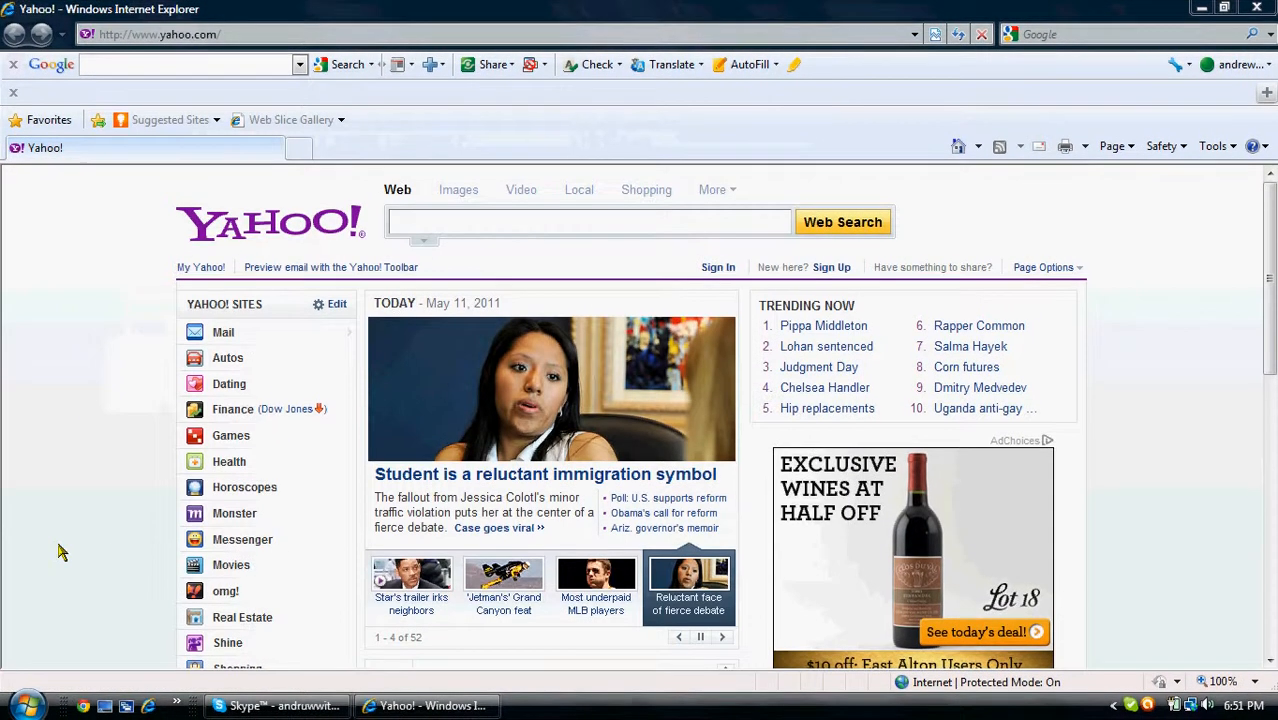
# Step: From the Start menu's Run dialog, open the appdata folder for the current user
pyautogui.click(14, 704)
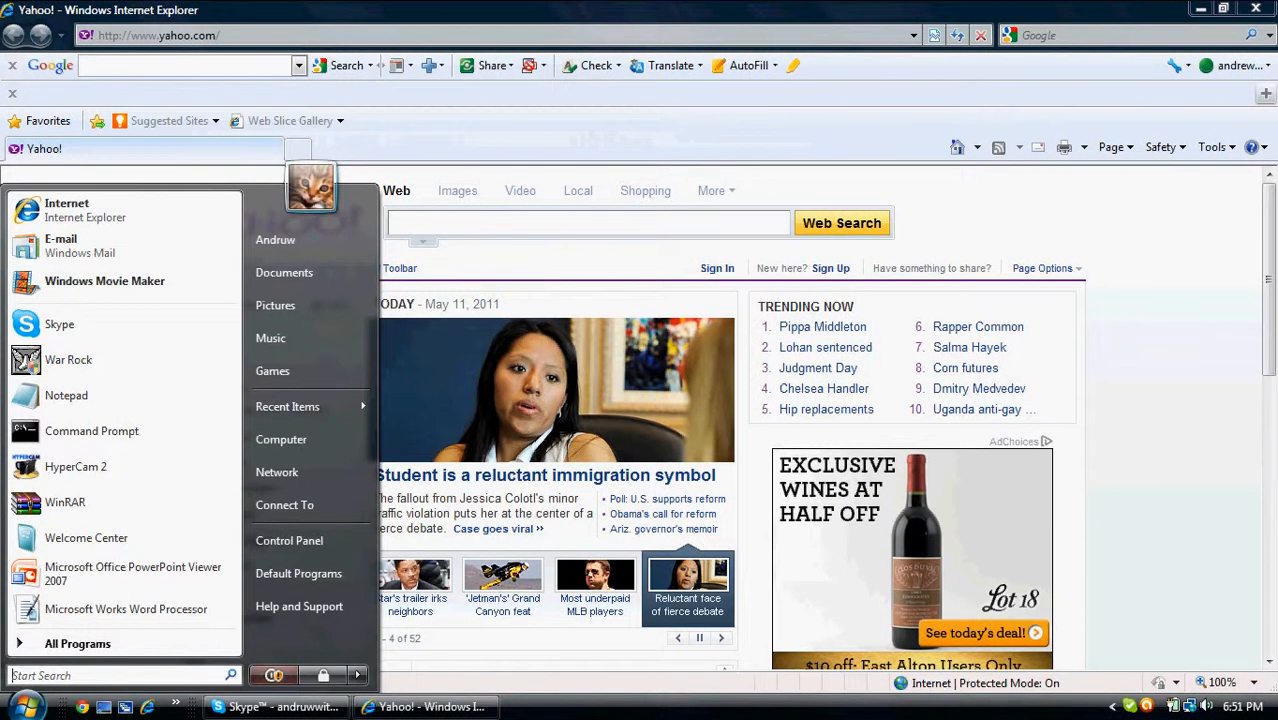
pyautogui.write('run')
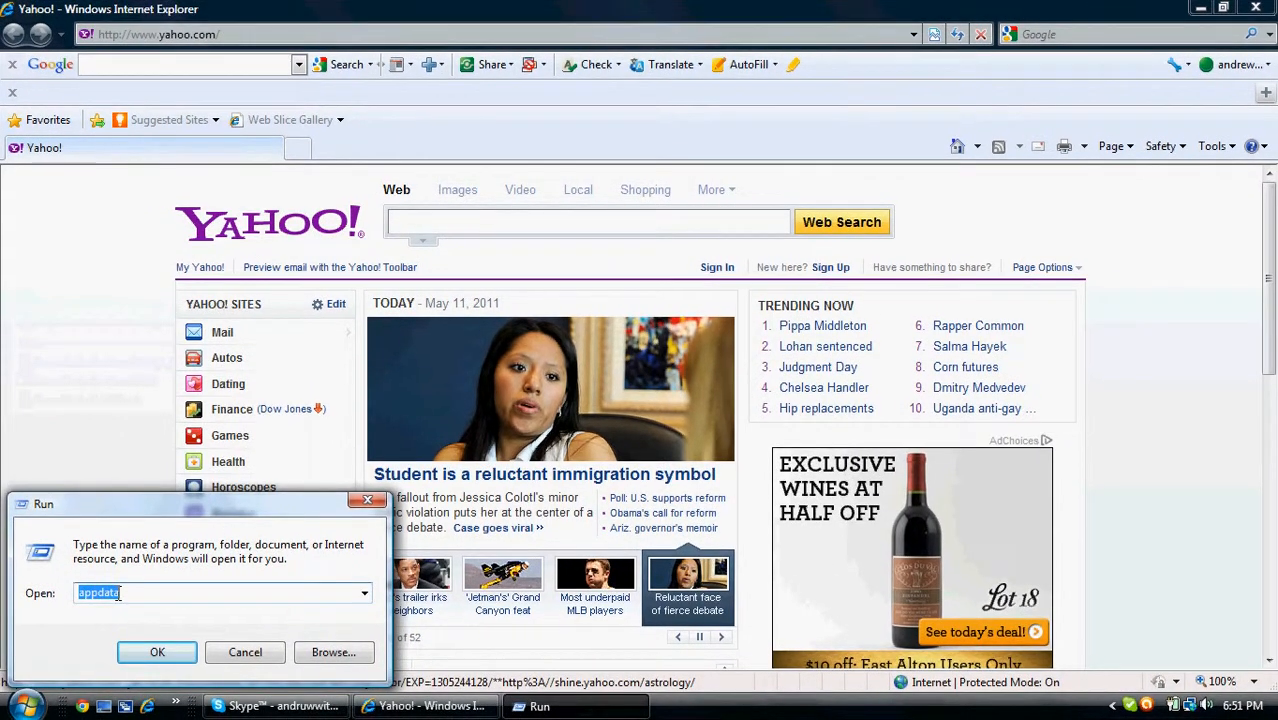
pyautogui.write('app')
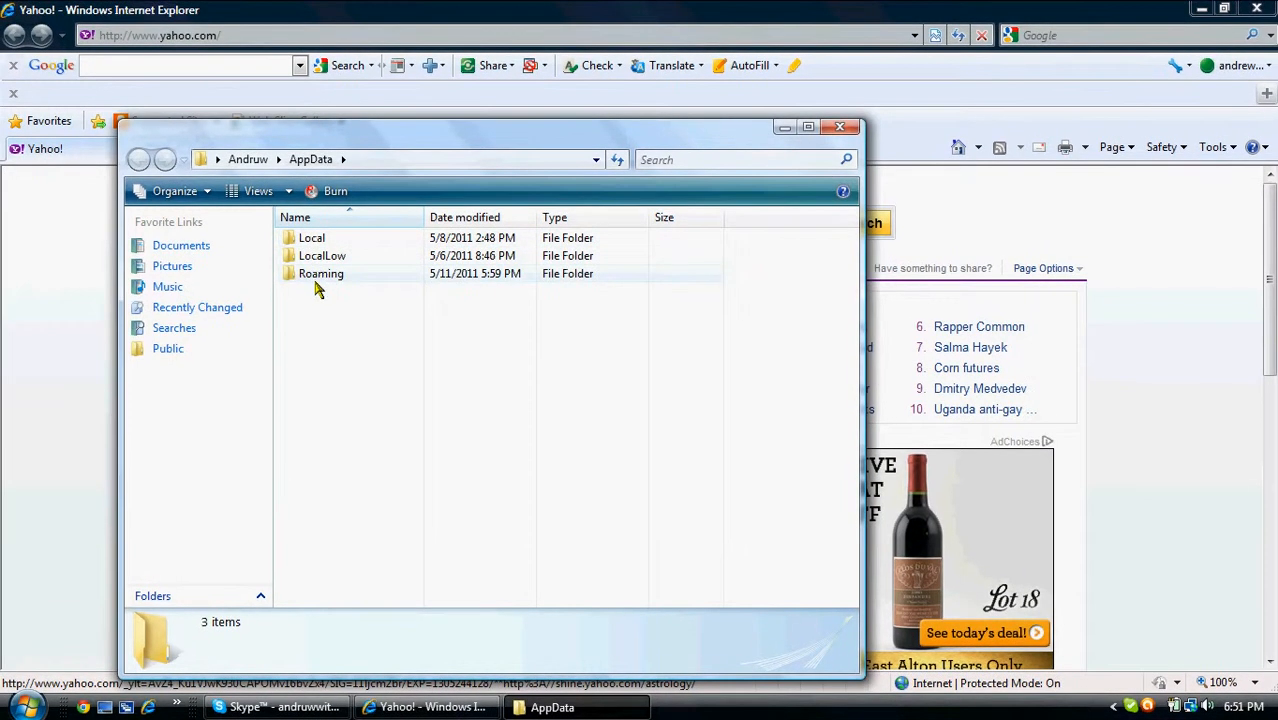
# Step: Go into Roaming and open the .minecraft folder, keeping it behind the browser
pyautogui.click(320, 272)
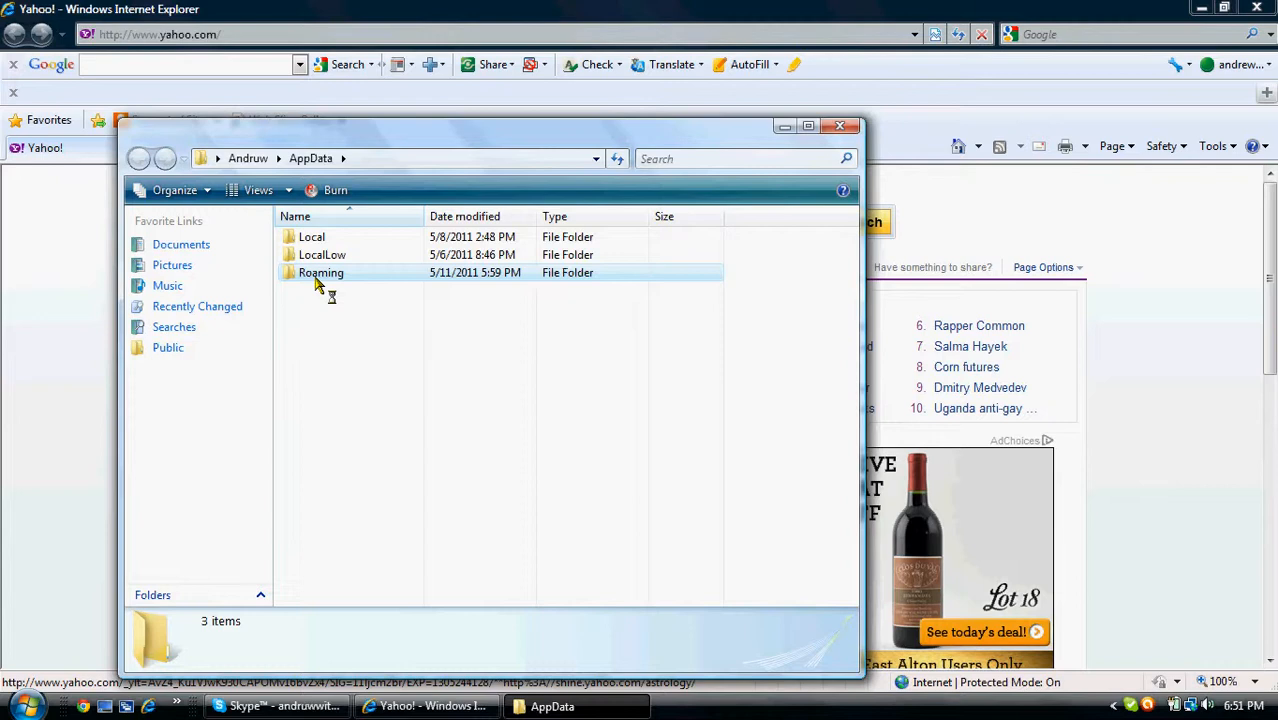
pyautogui.doubleClick(320, 272)
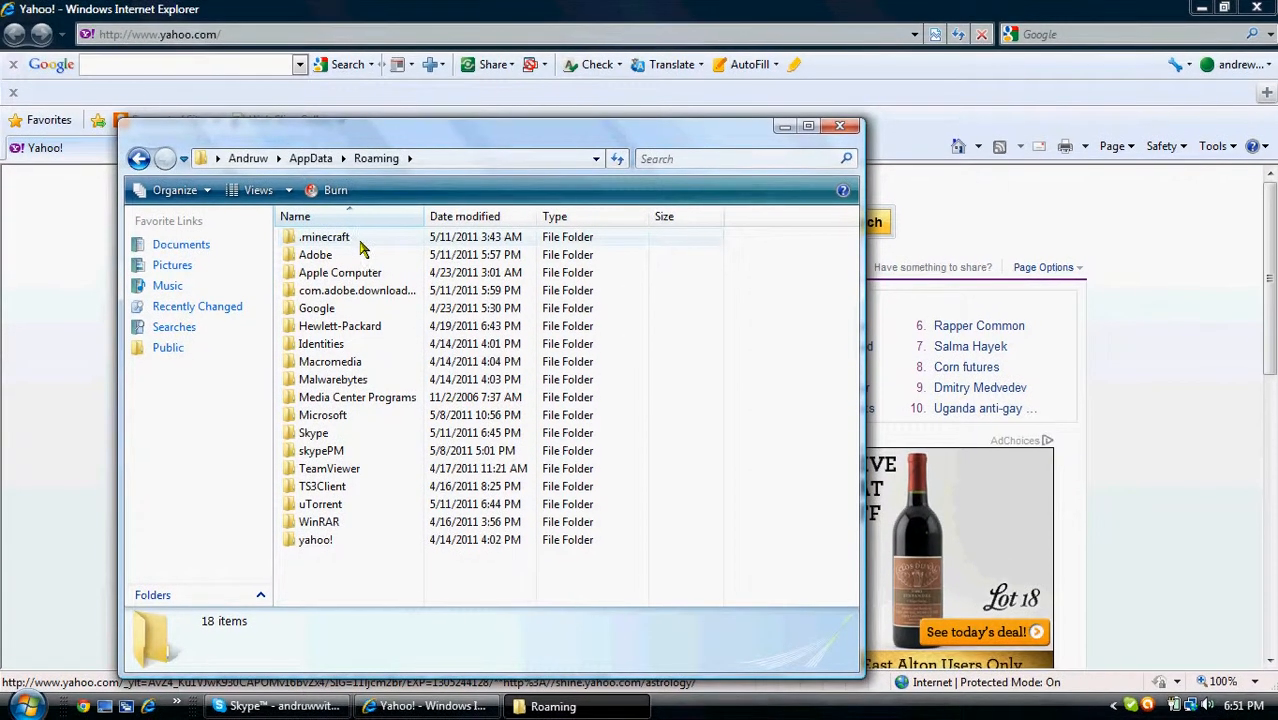
pyautogui.doubleClick(324, 236)
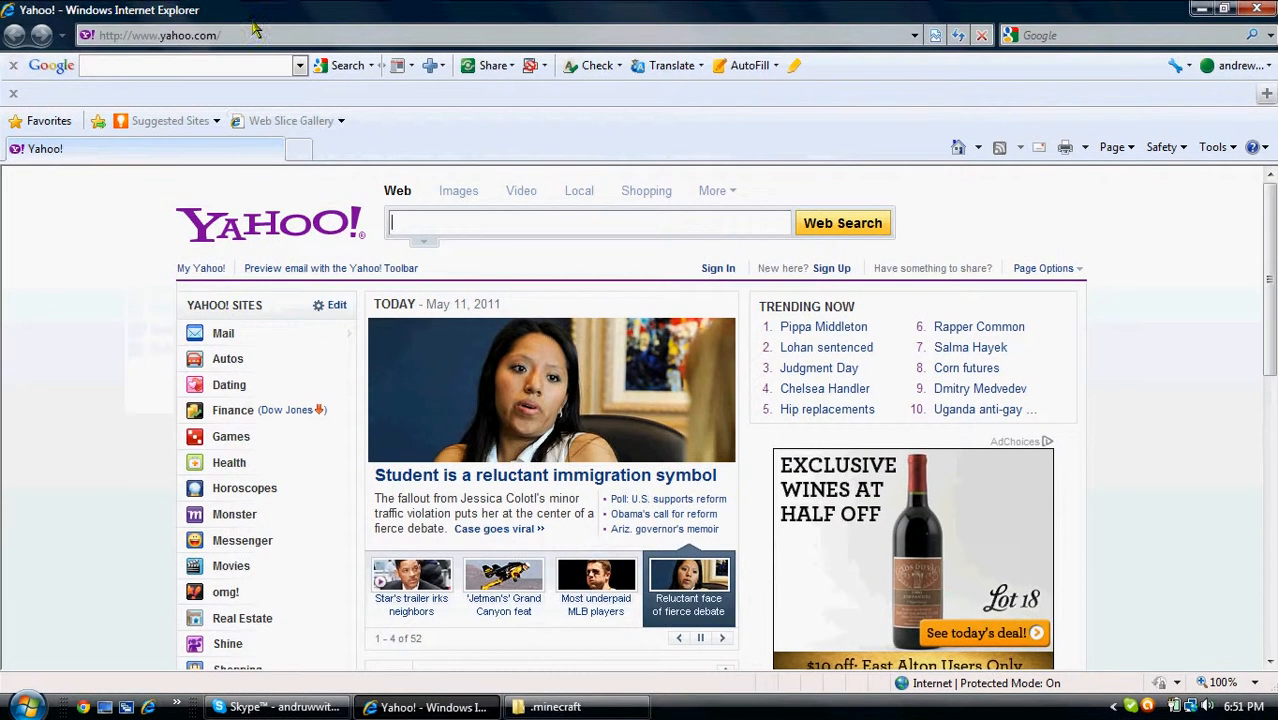
pyautogui.write('www.minecfr')
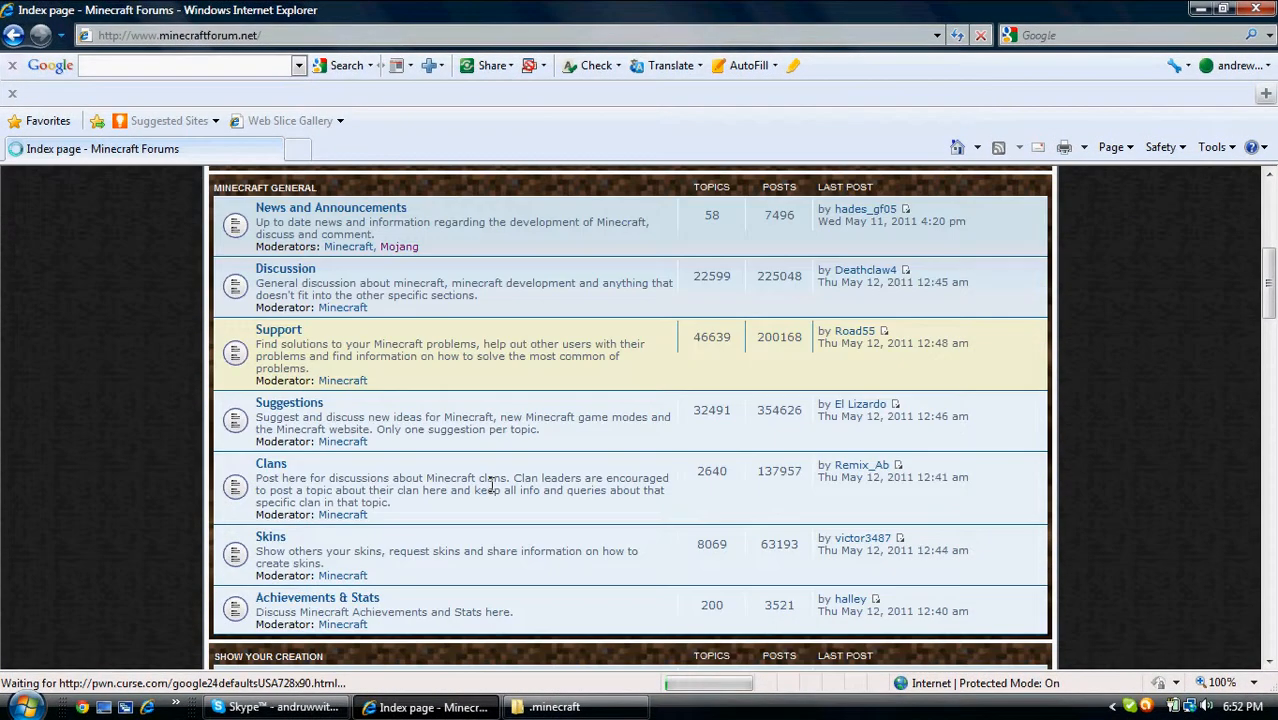
pyautogui.scroll(-3)
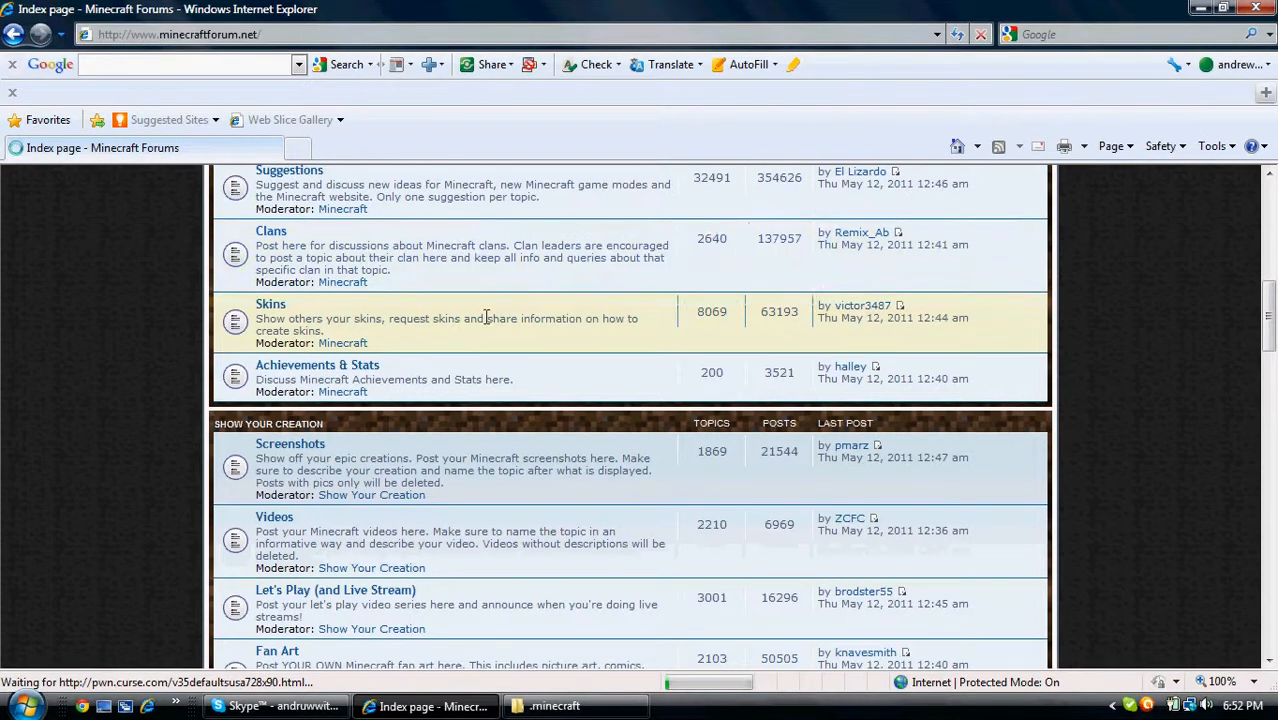
pyautogui.scroll(-3)
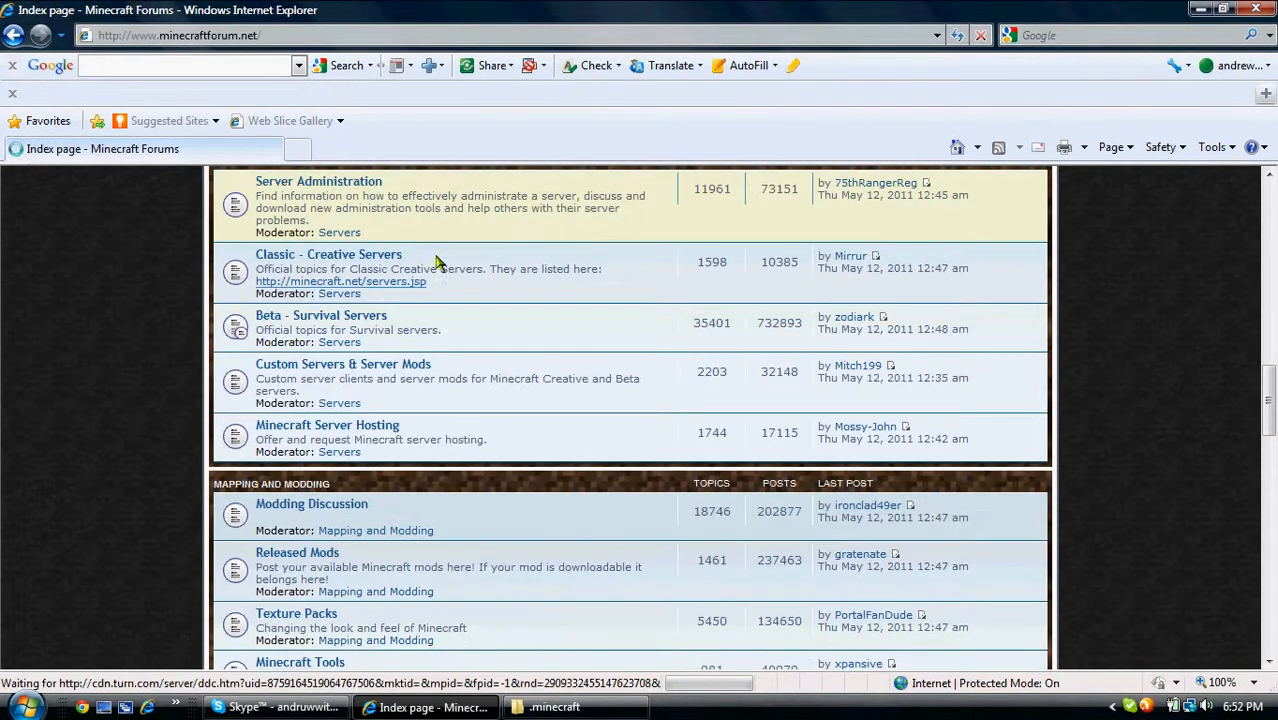
pyautogui.scroll(-3)
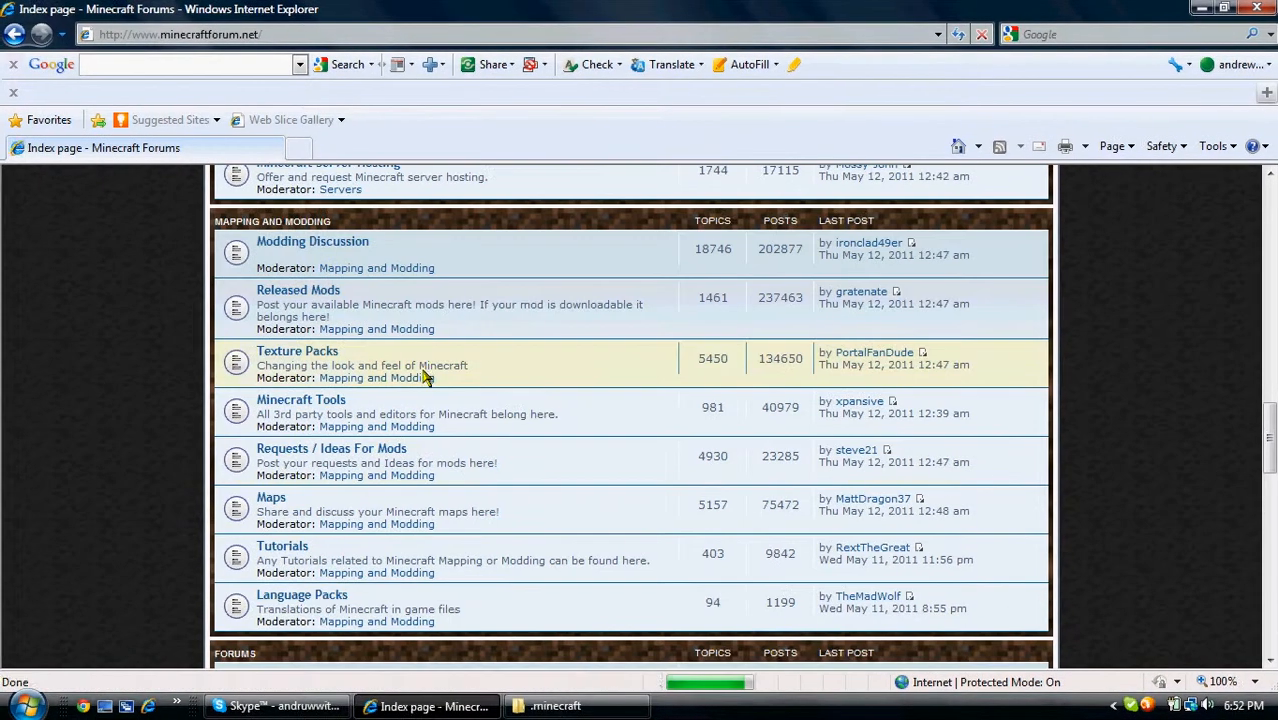
# Step: Enter the Texture Packs board and bring the Craftslvania topic into view
pyautogui.click(296, 352)
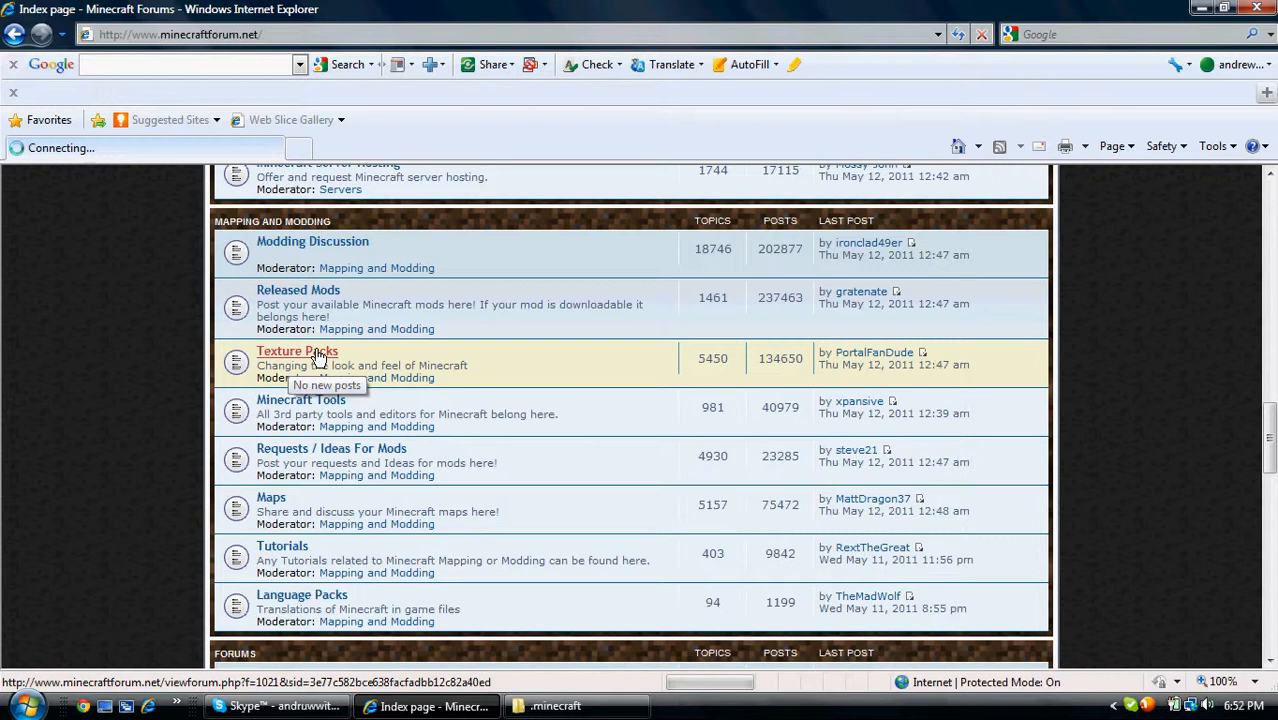
pyautogui.click(296, 352)
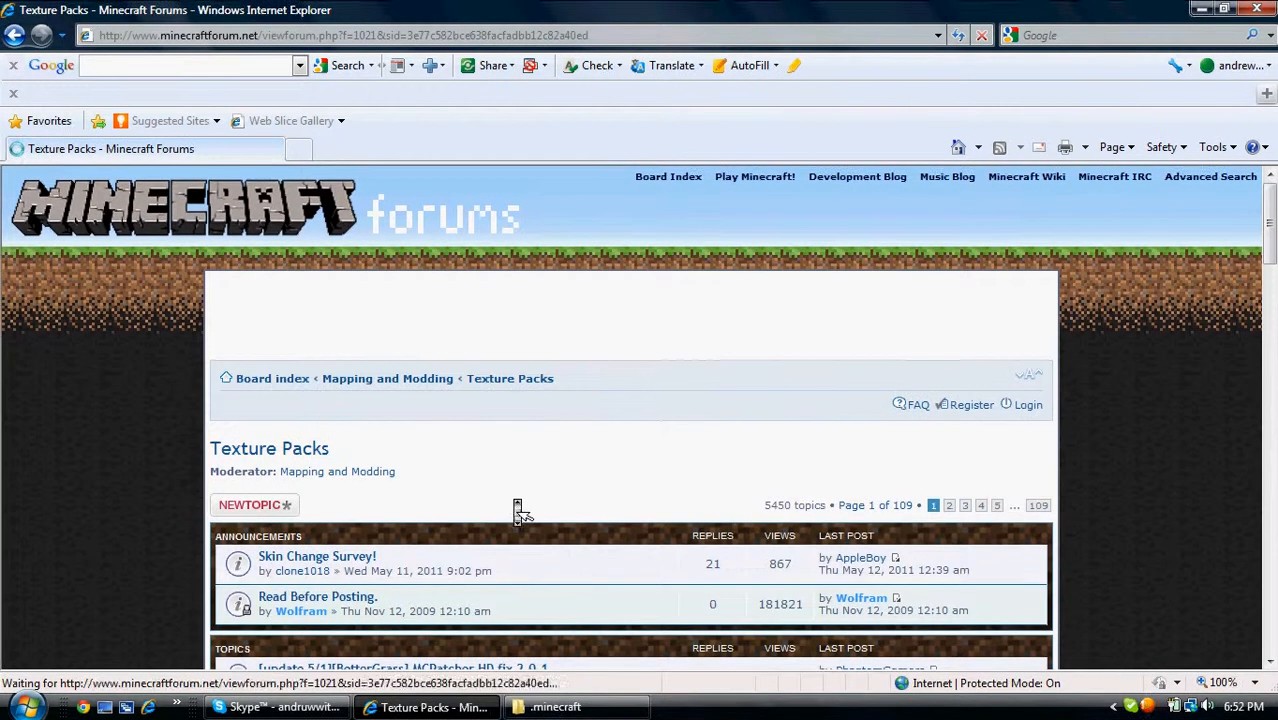
pyautogui.scroll(-3)
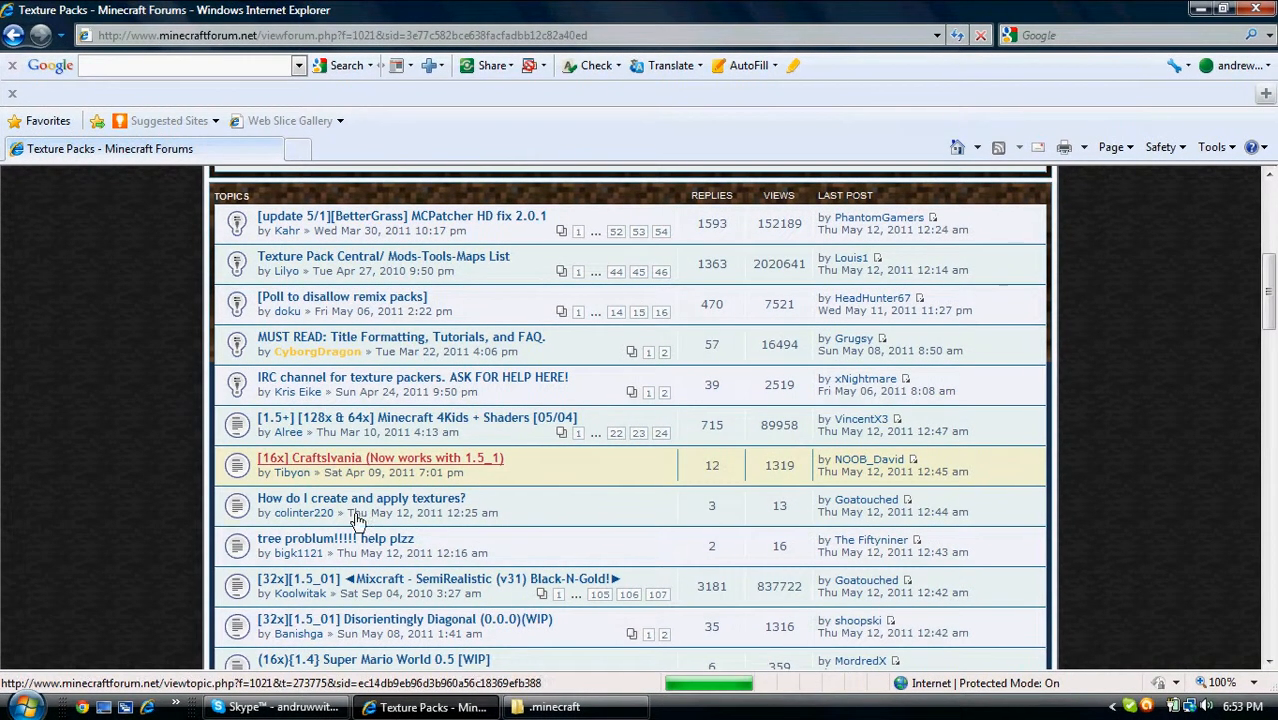
# Step: Open the Craftslvania thread, skim the post and return to its download links
pyautogui.click(380, 458)
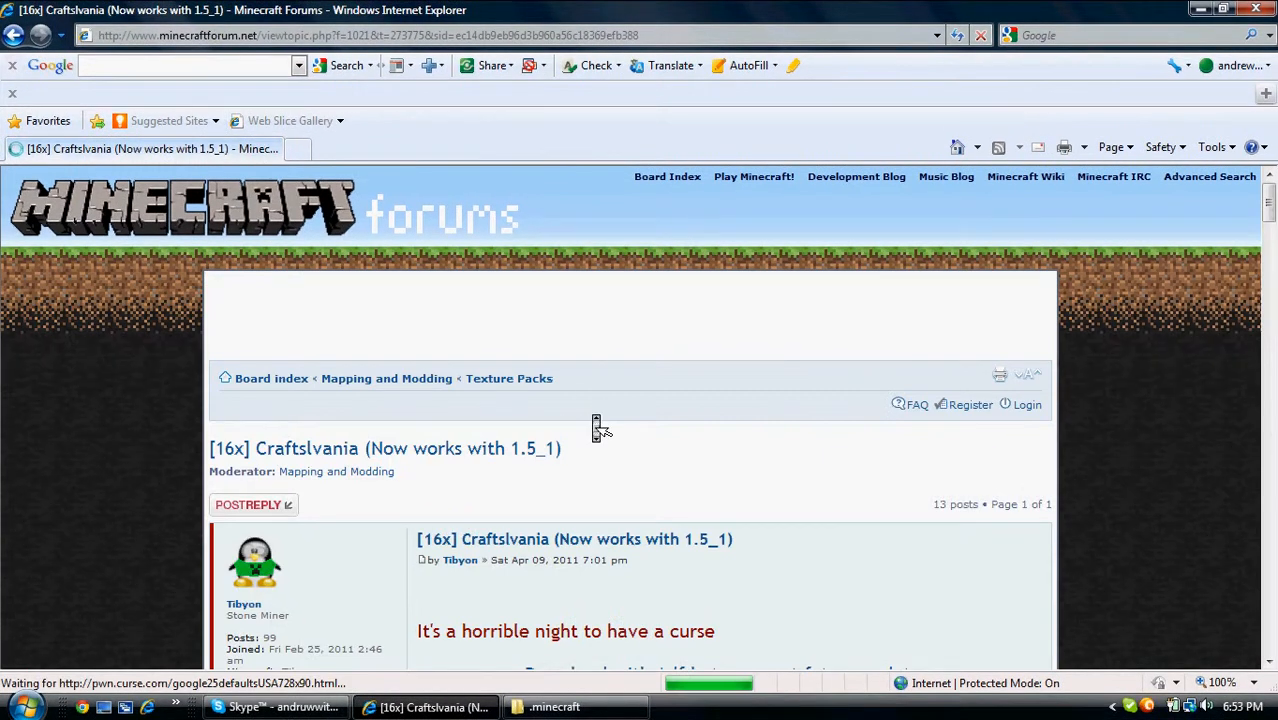
pyautogui.scroll(-3)
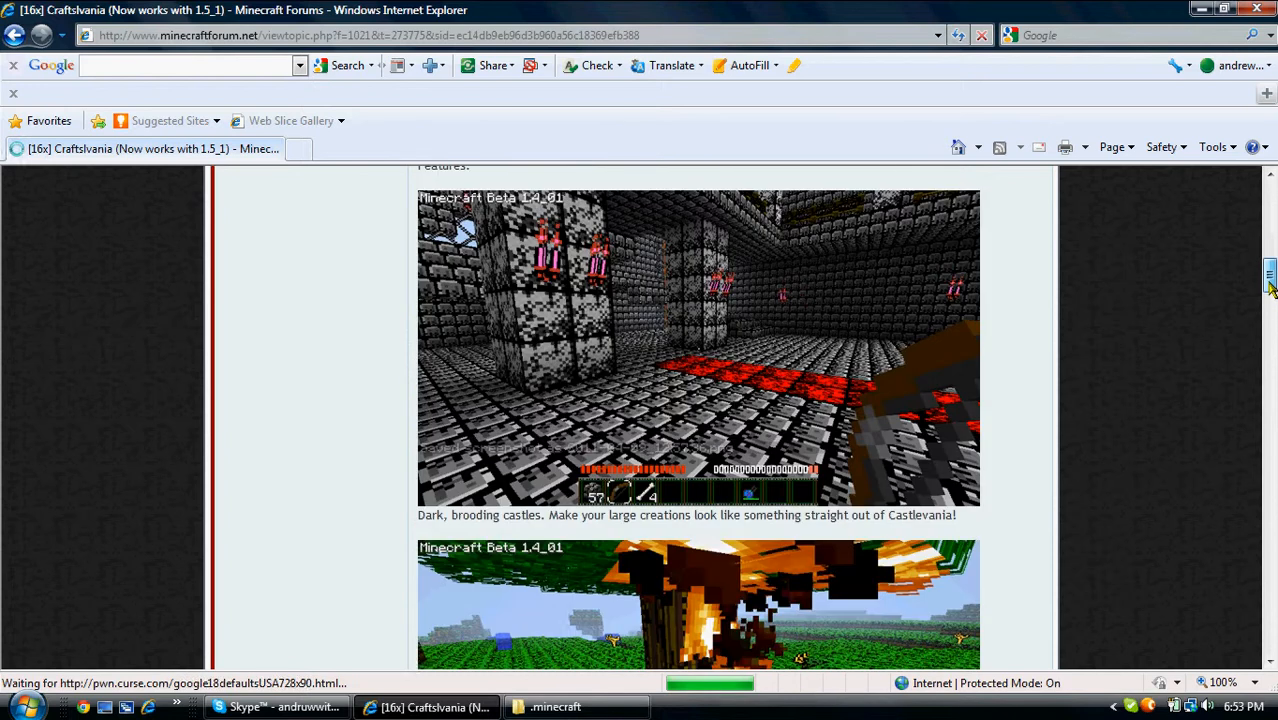
pyautogui.scroll(-3)
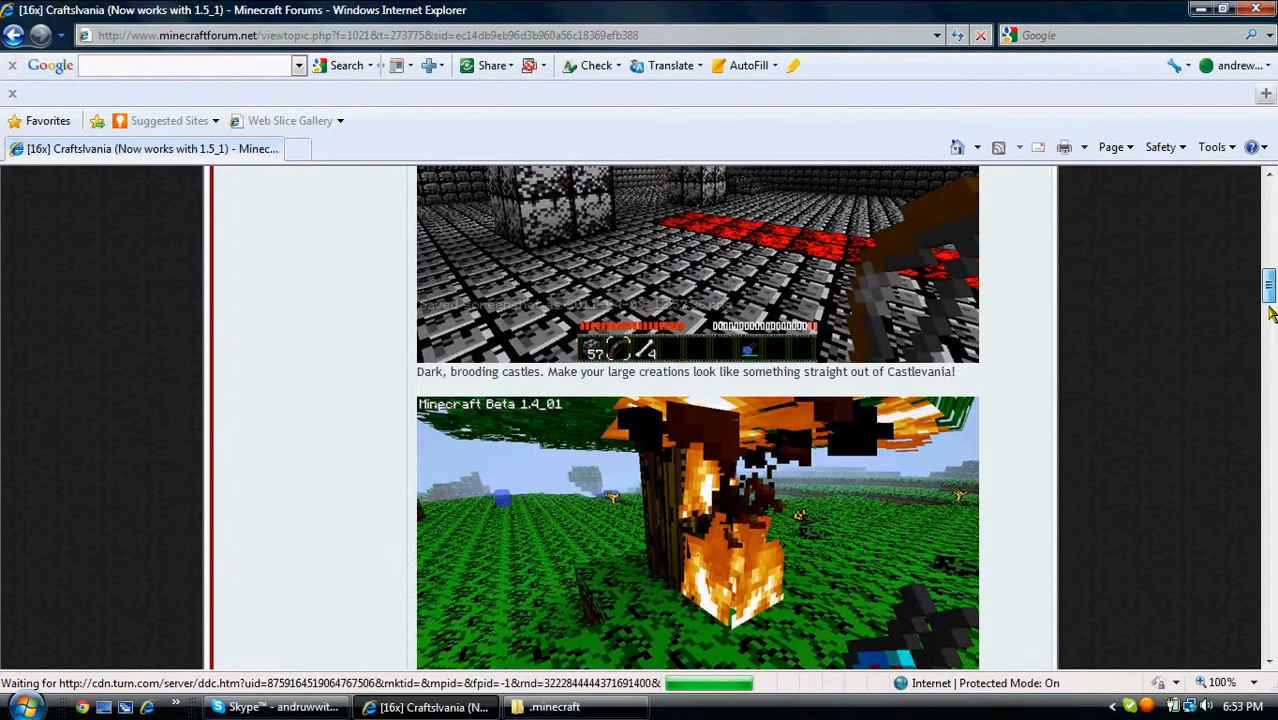
pyautogui.scroll(-3)
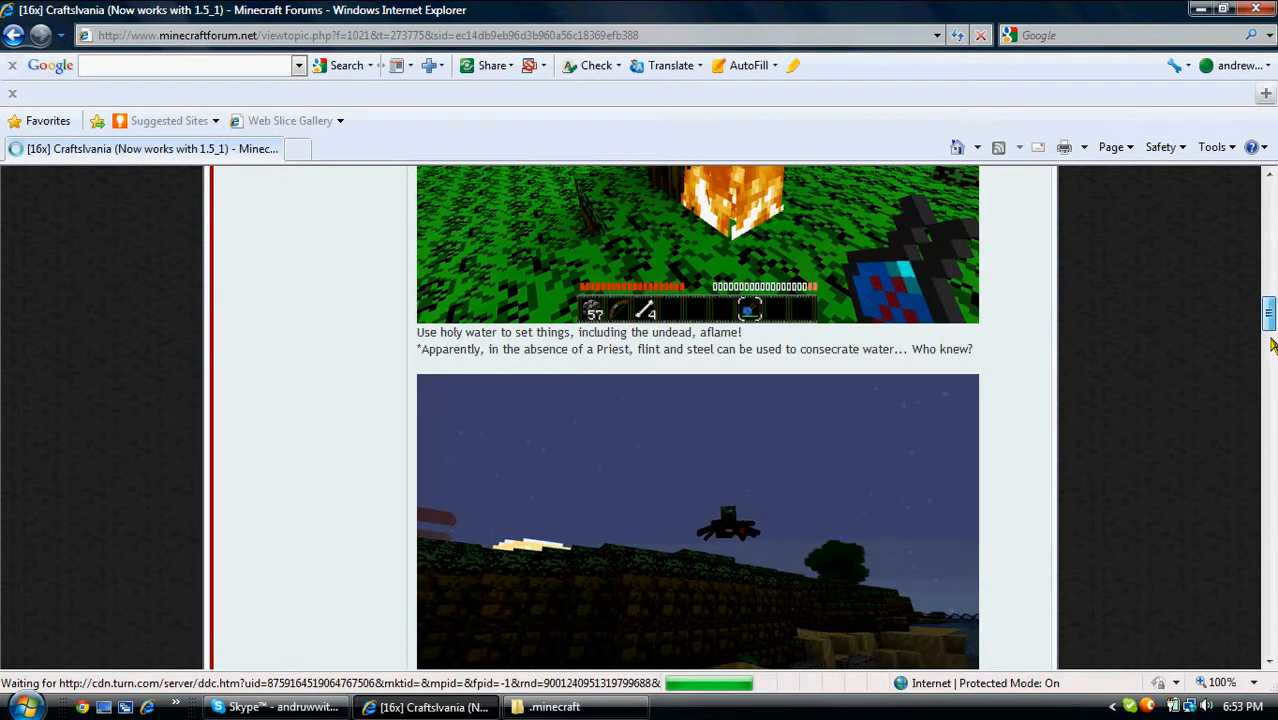
pyautogui.scroll(-3)
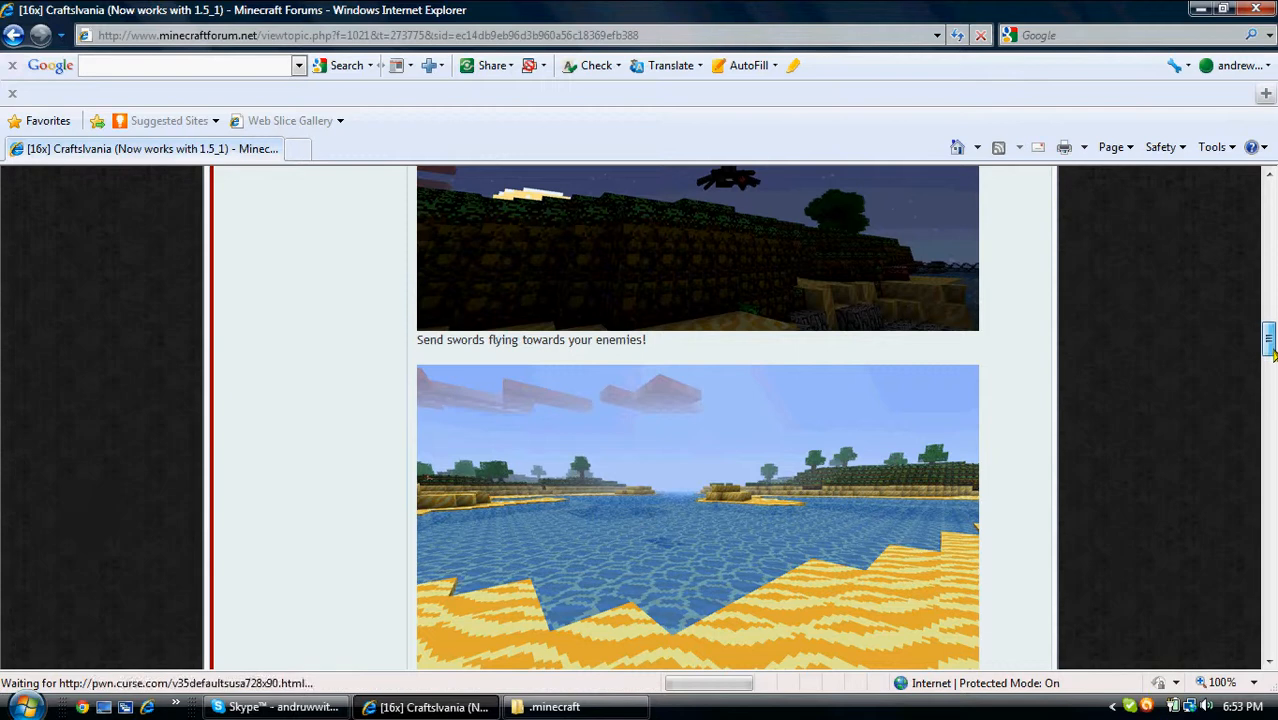
pyautogui.scroll(-3)
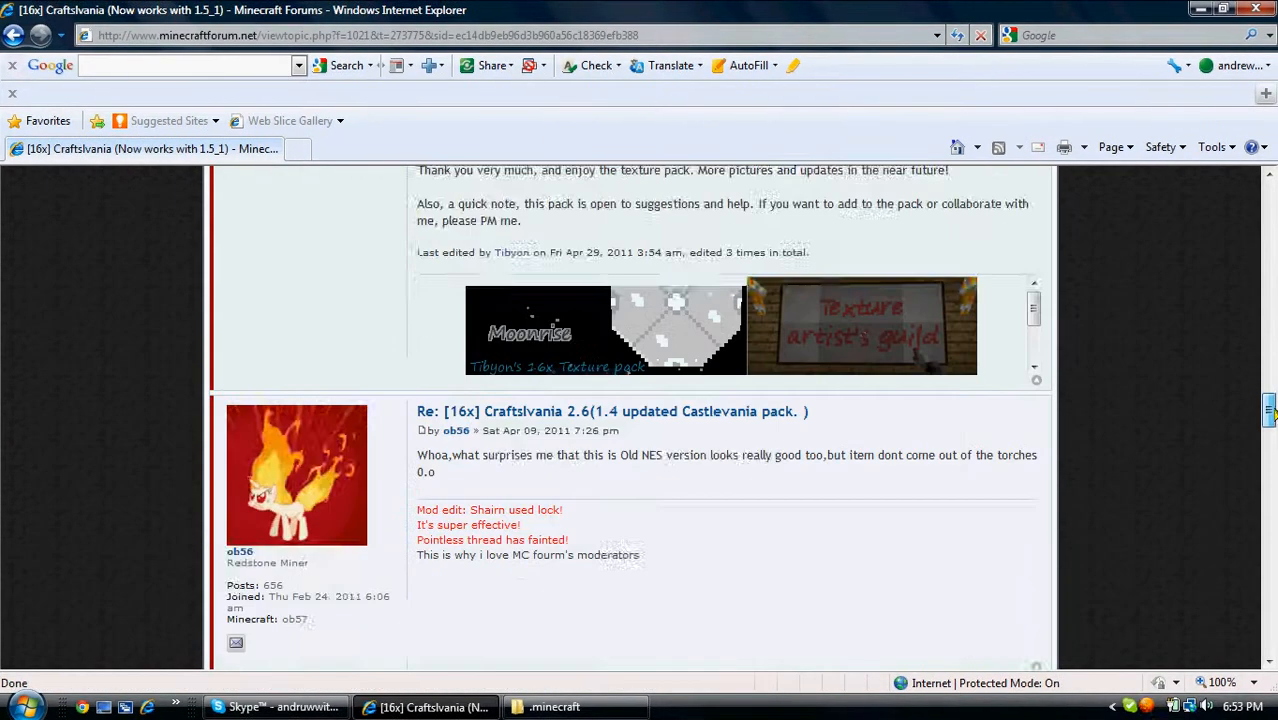
pyautogui.scroll(-3)
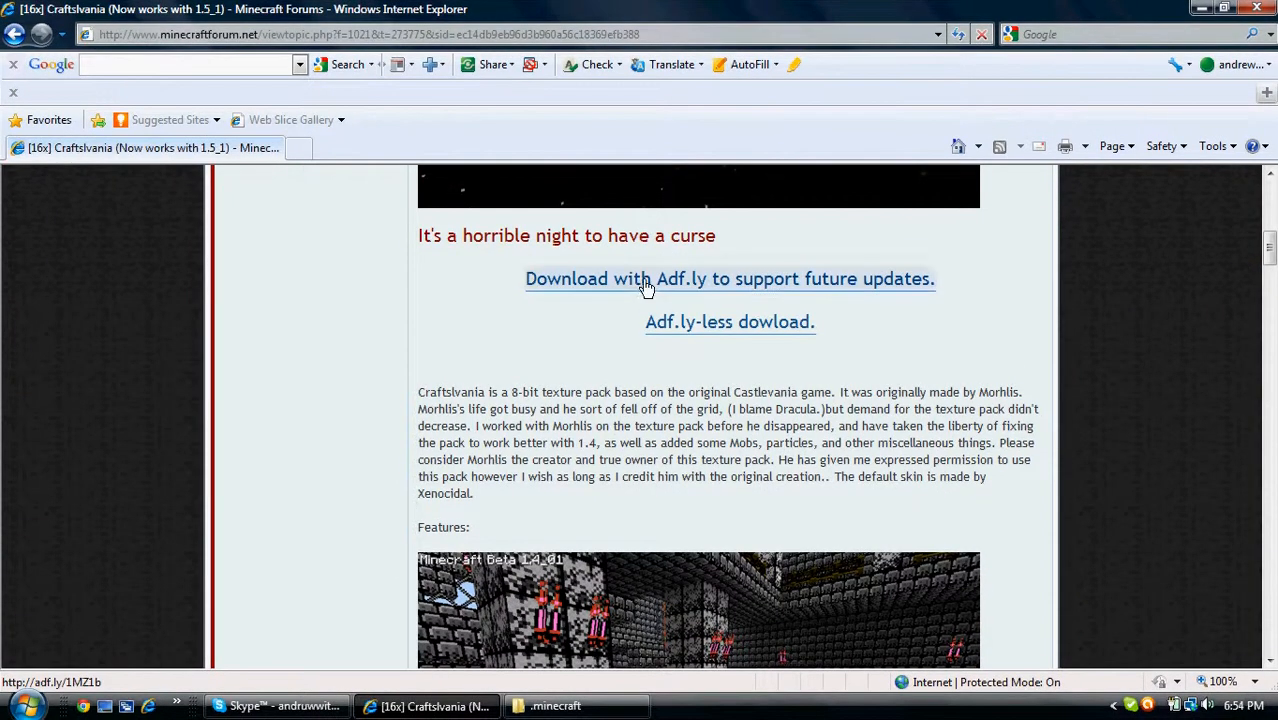
# Step: Follow the 'Download with Adf.ly' link and skip the ad to reach MediaFire
pyautogui.click(728, 280)
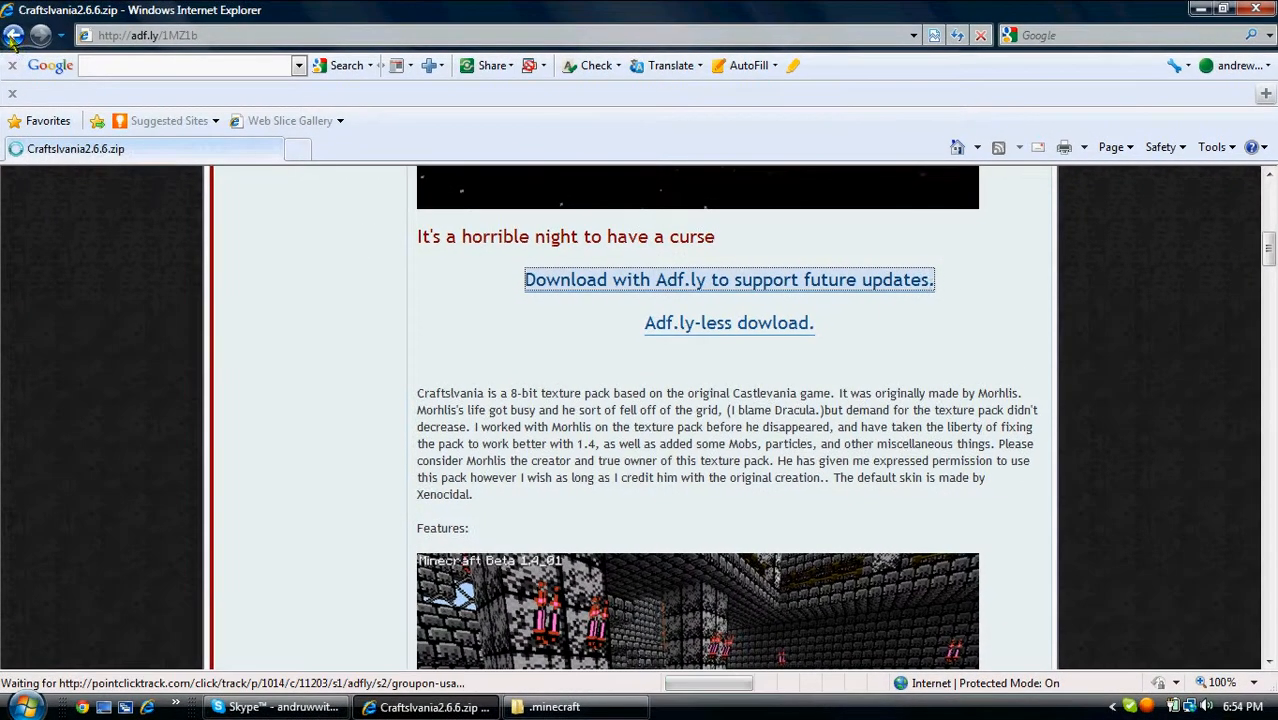
pyautogui.click(728, 280)
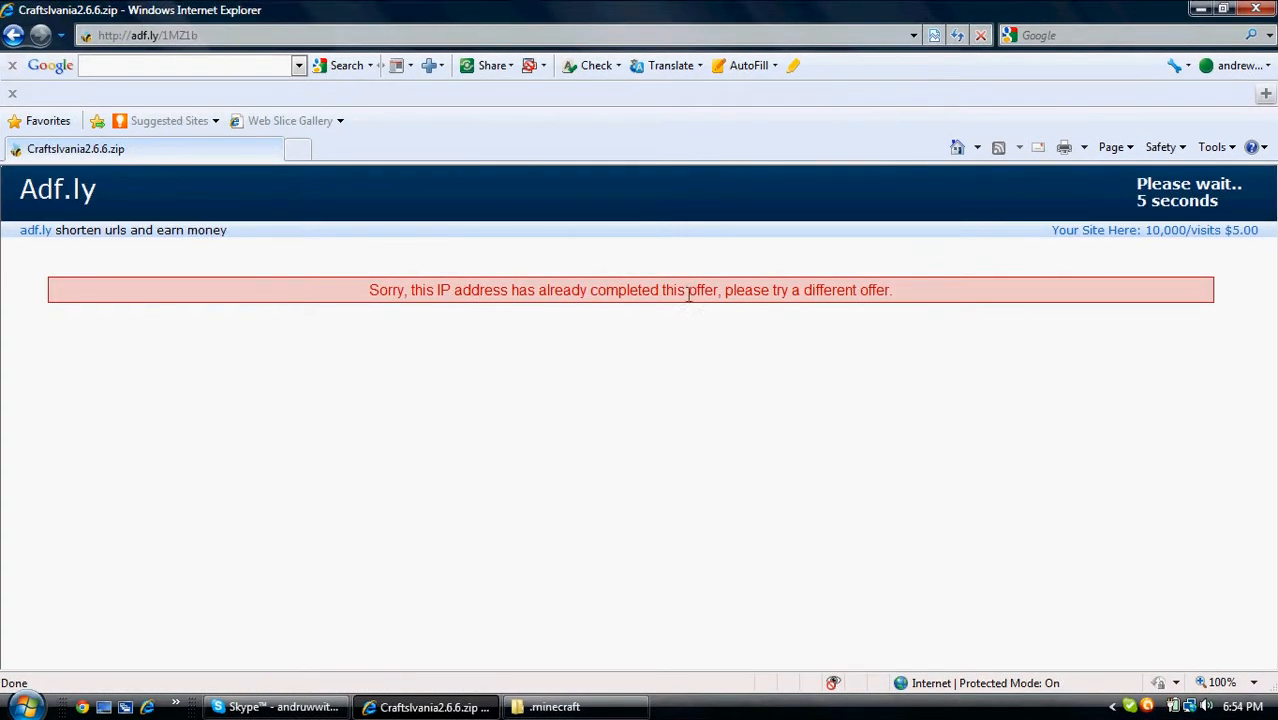
pyautogui.moveTo(328, 312)
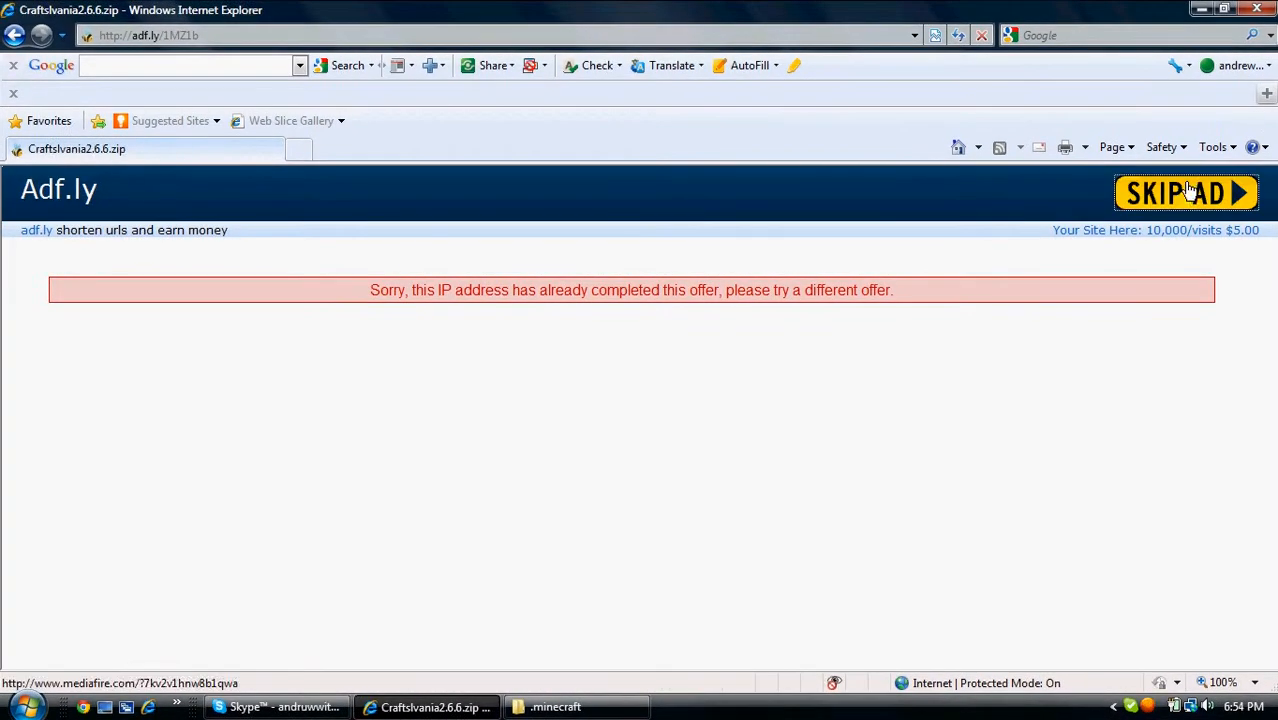
pyautogui.click(1186, 192)
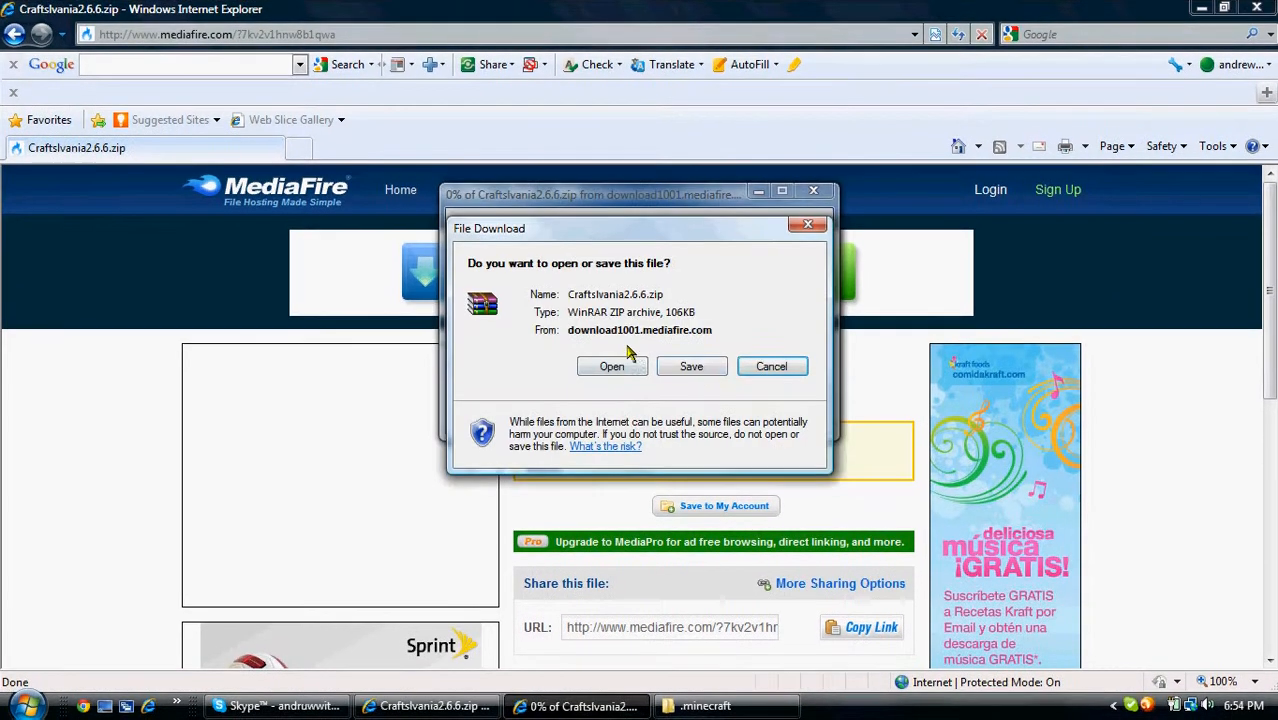
# Step: Save Craftslvania2.6.6.zip from MediaFire onto the Desktop
pyautogui.click(692, 366)
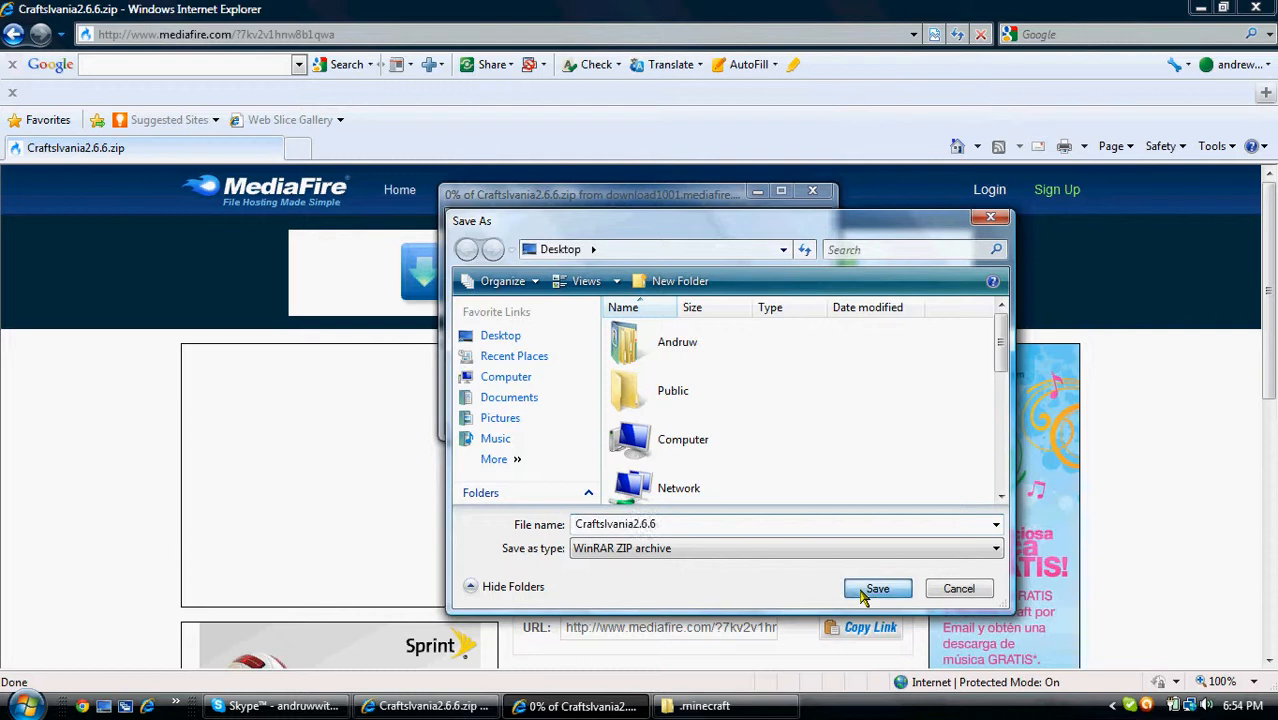
pyautogui.click(876, 588)
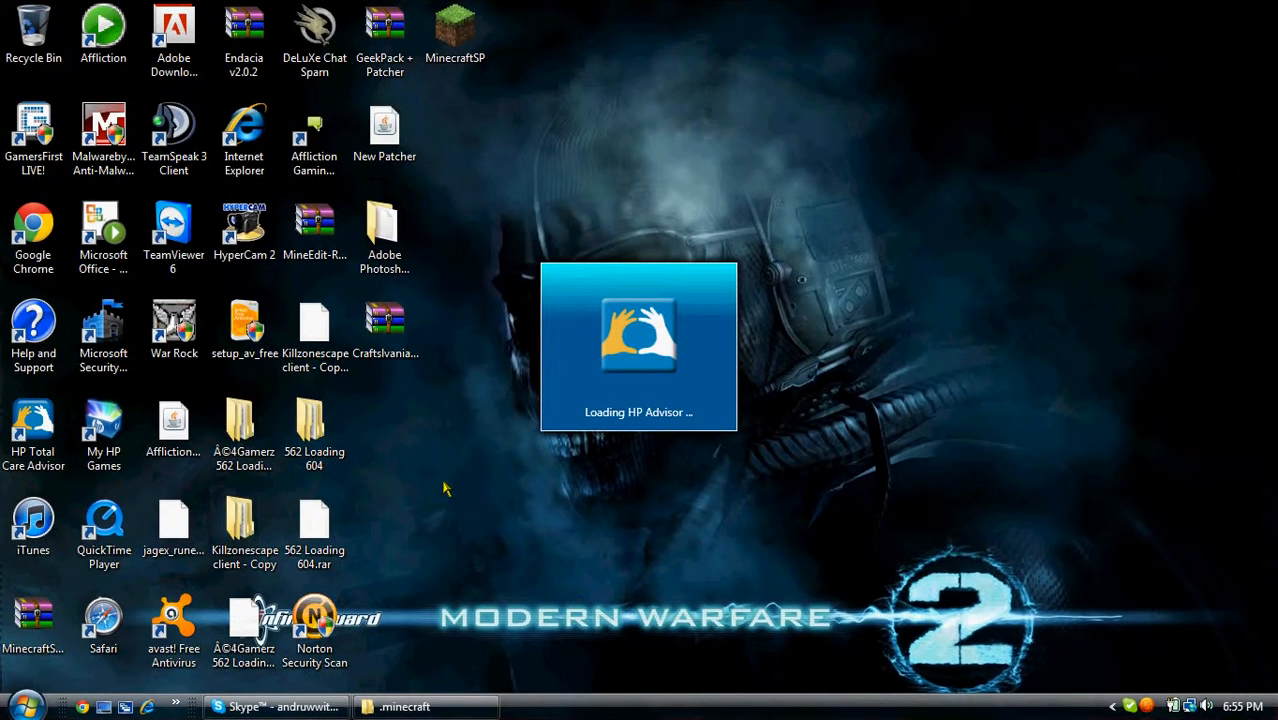
pyautogui.moveTo(490, 500)
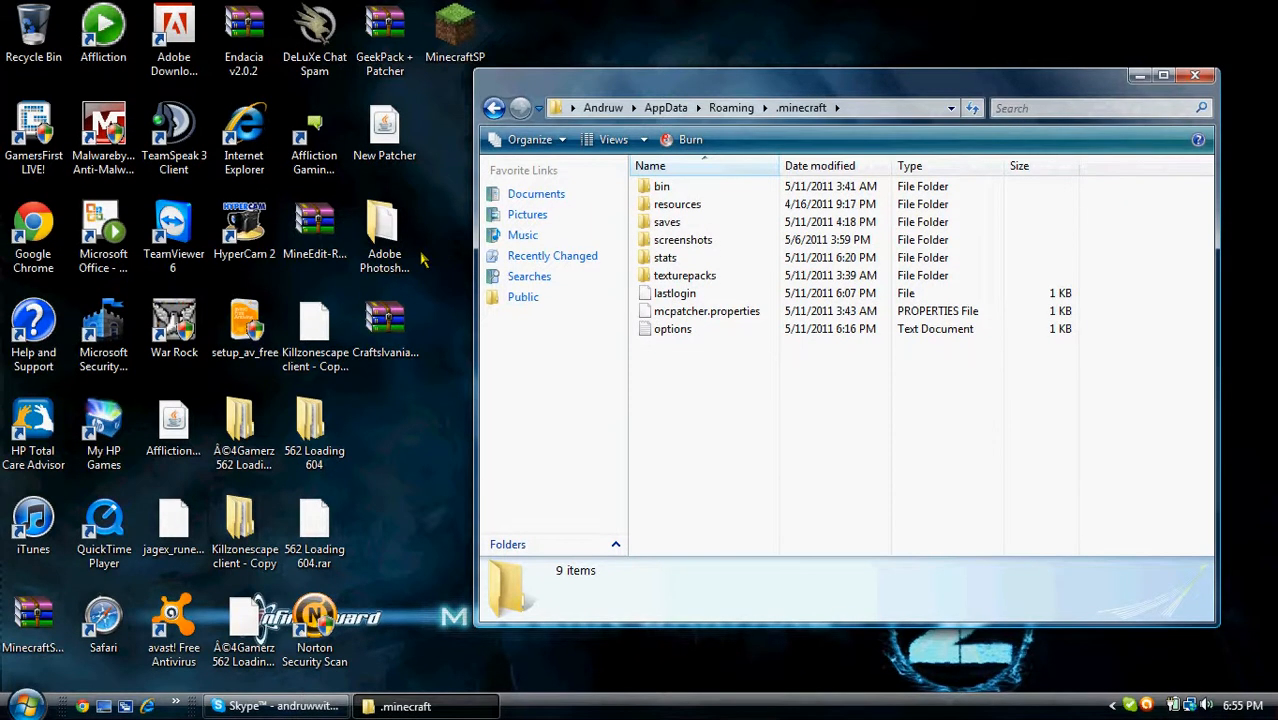
pyautogui.moveTo(464, 294)
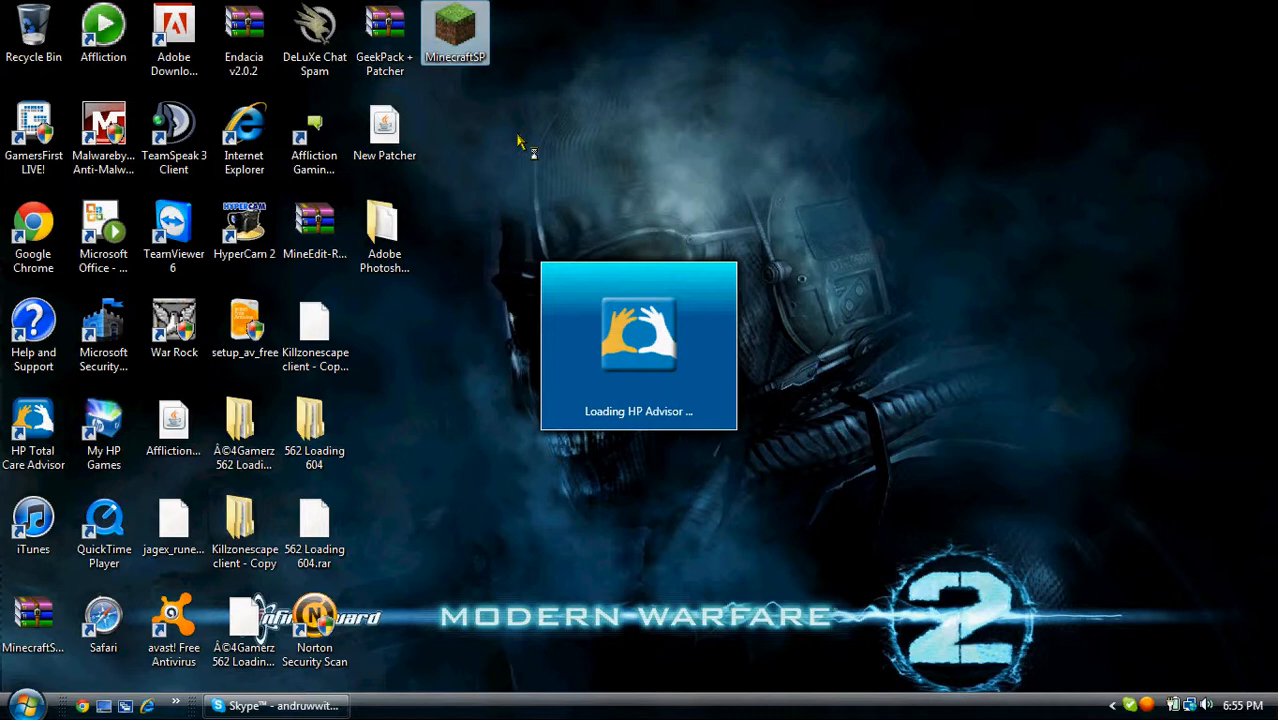
# Step: Launch MinecraftSP and make Craftslvania2.6.6.zip the active texture pack
pyautogui.doubleClick(454, 32)
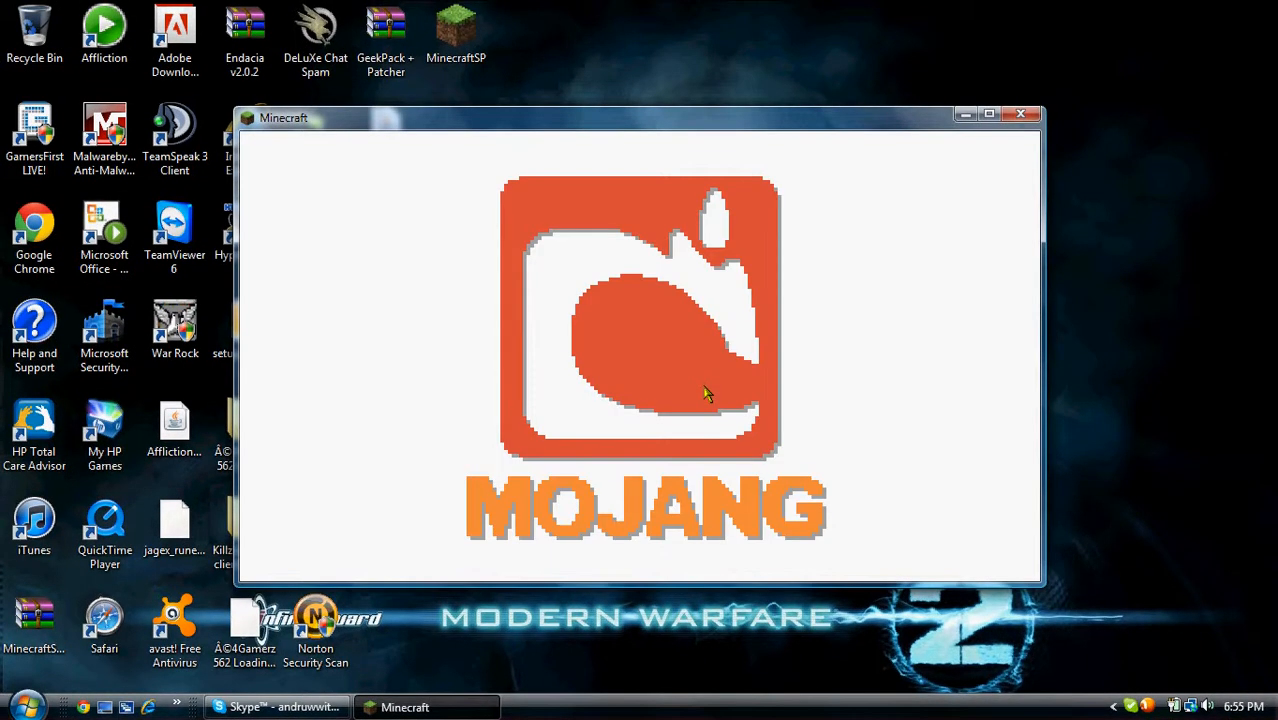
pyautogui.moveTo(680, 380)
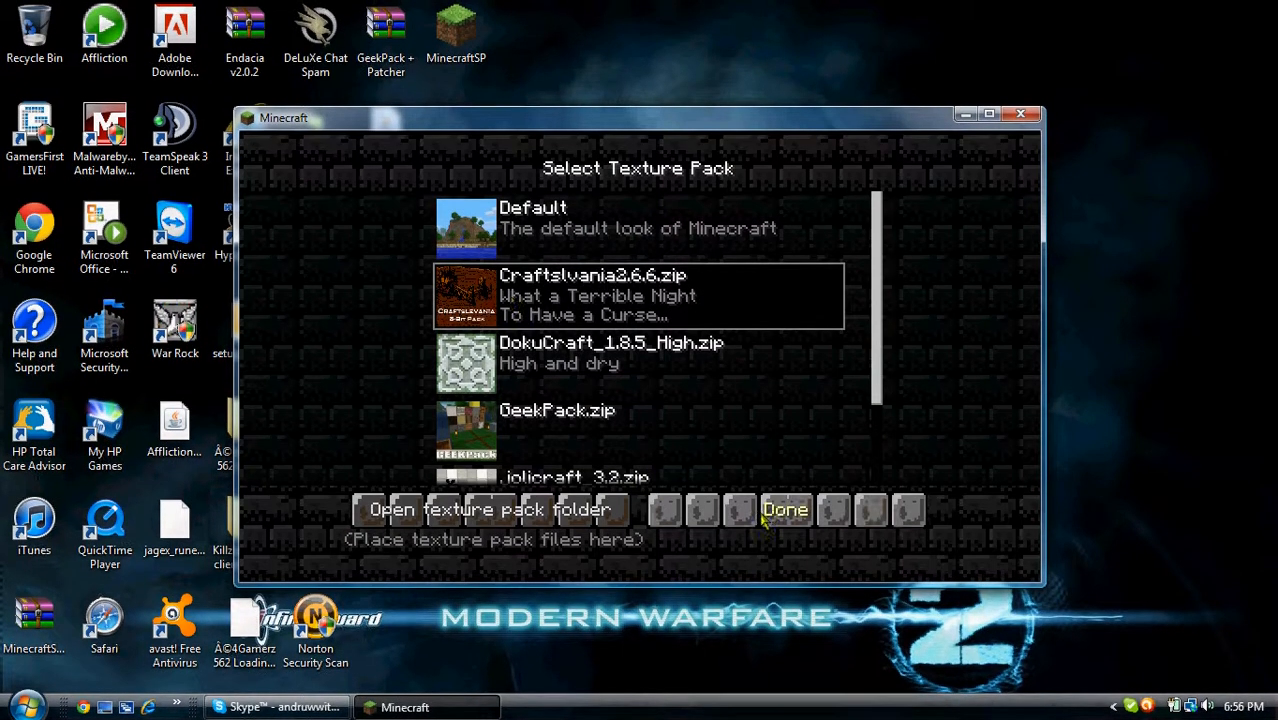
pyautogui.click(784, 510)
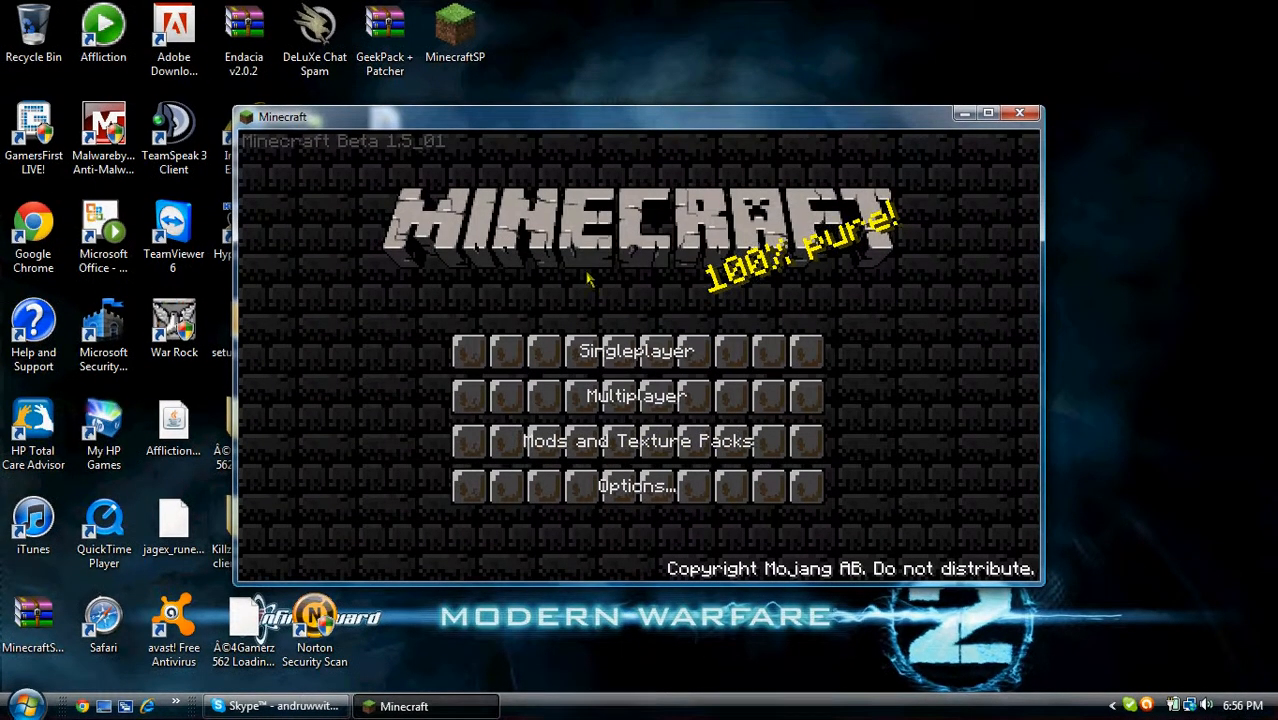